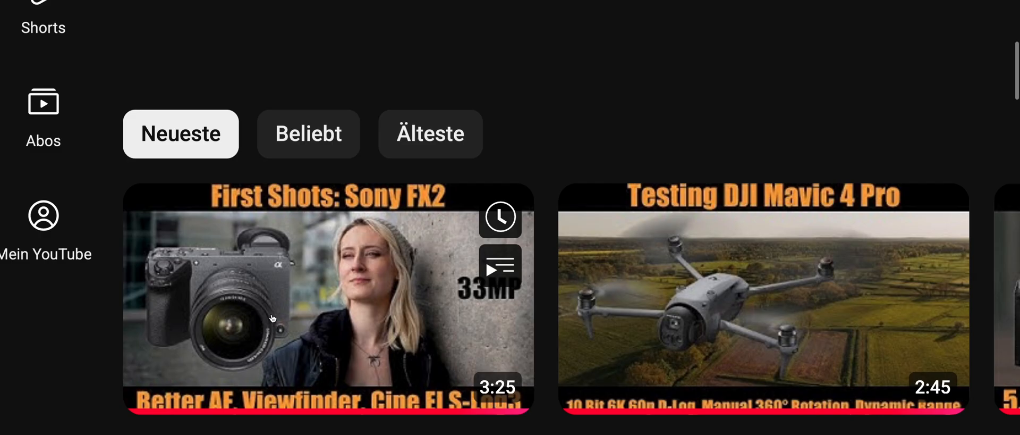
{"action": "scroll", "scroll_direction": "up", "scroll_amount": 3}
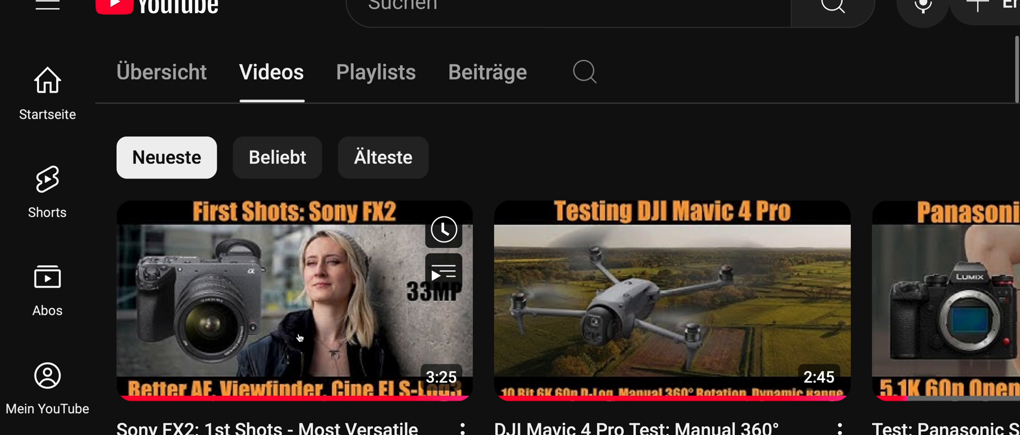
{"action": "scroll", "scroll_direction": "down", "scroll_amount": 3}
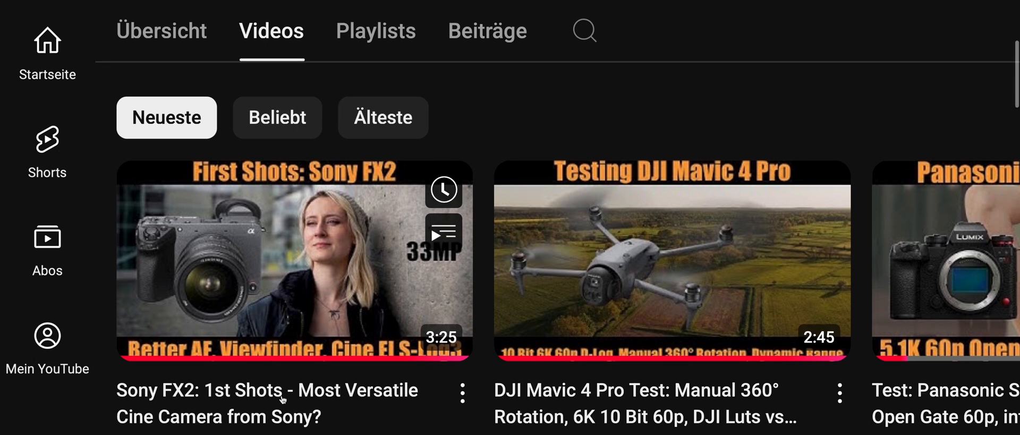